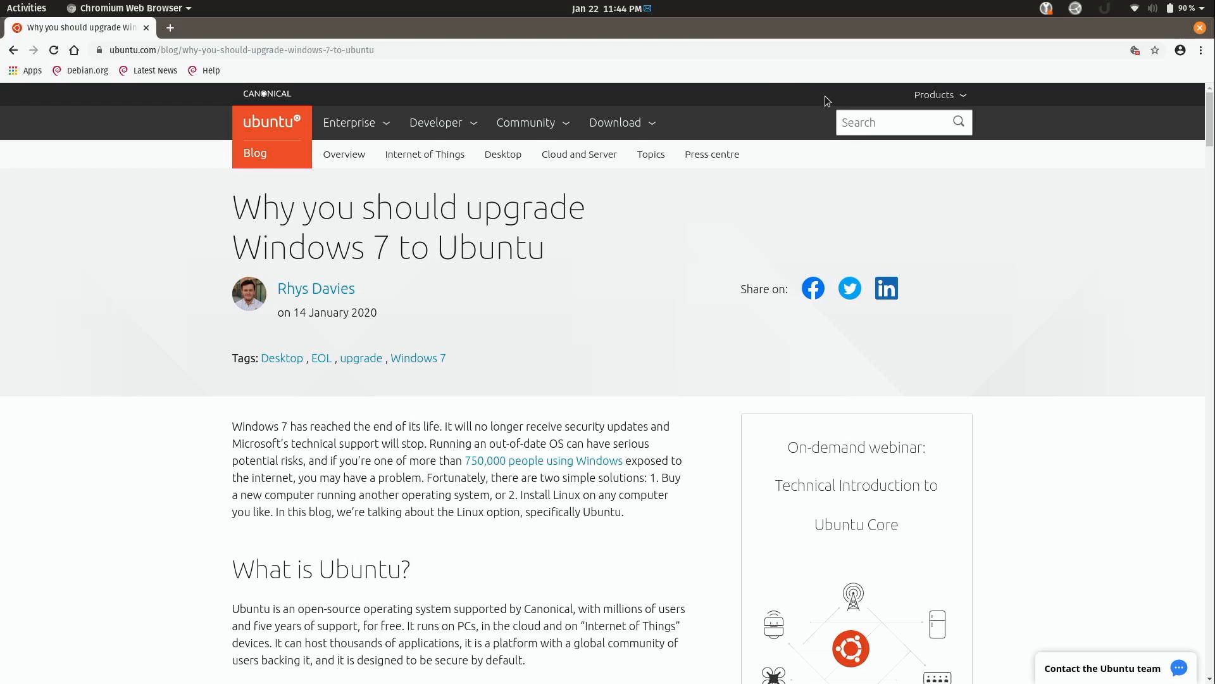
pyautogui.moveTo(488, 493)
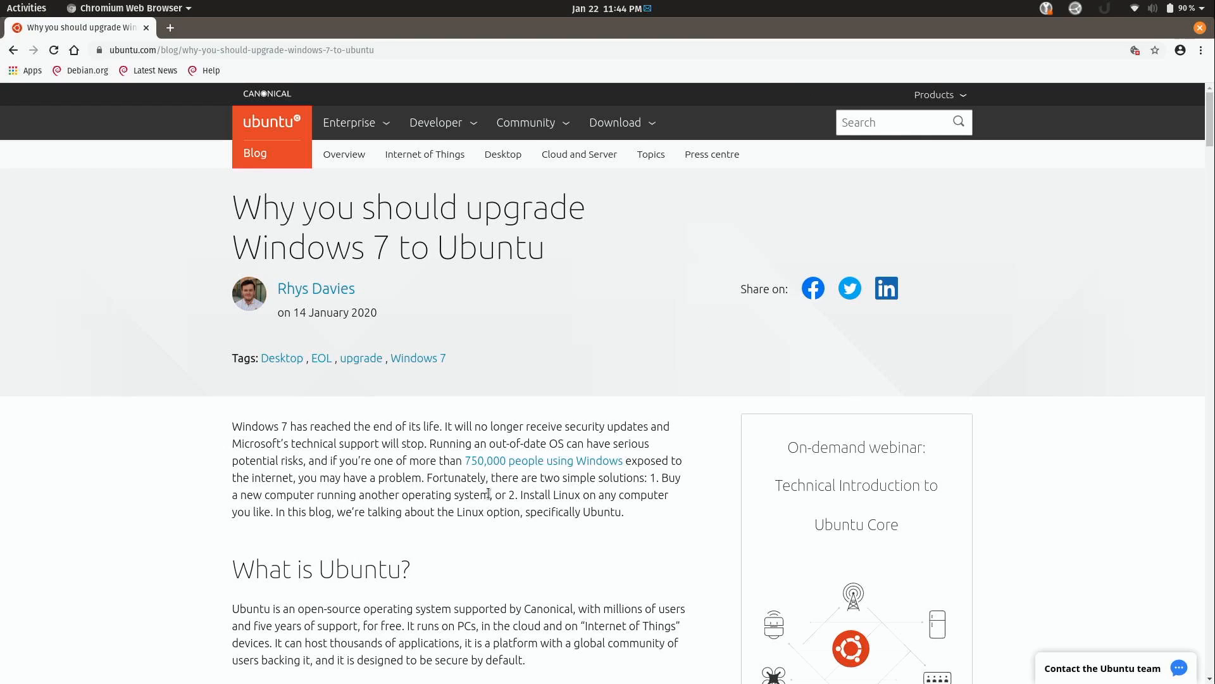
# Highlight 'Buy a new computer running another operating system', then 'Install Linux on any computer you like'
pyautogui.moveTo(649, 478); pyautogui.dragTo(491, 495)
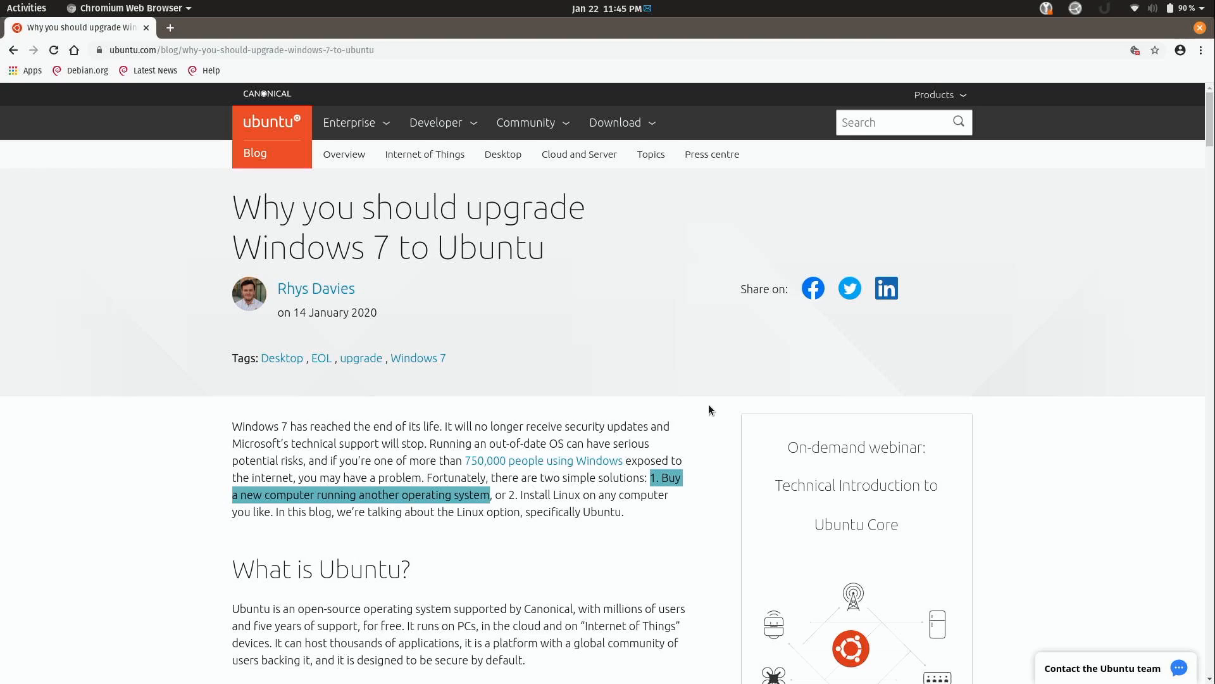
pyautogui.moveTo(508, 490)
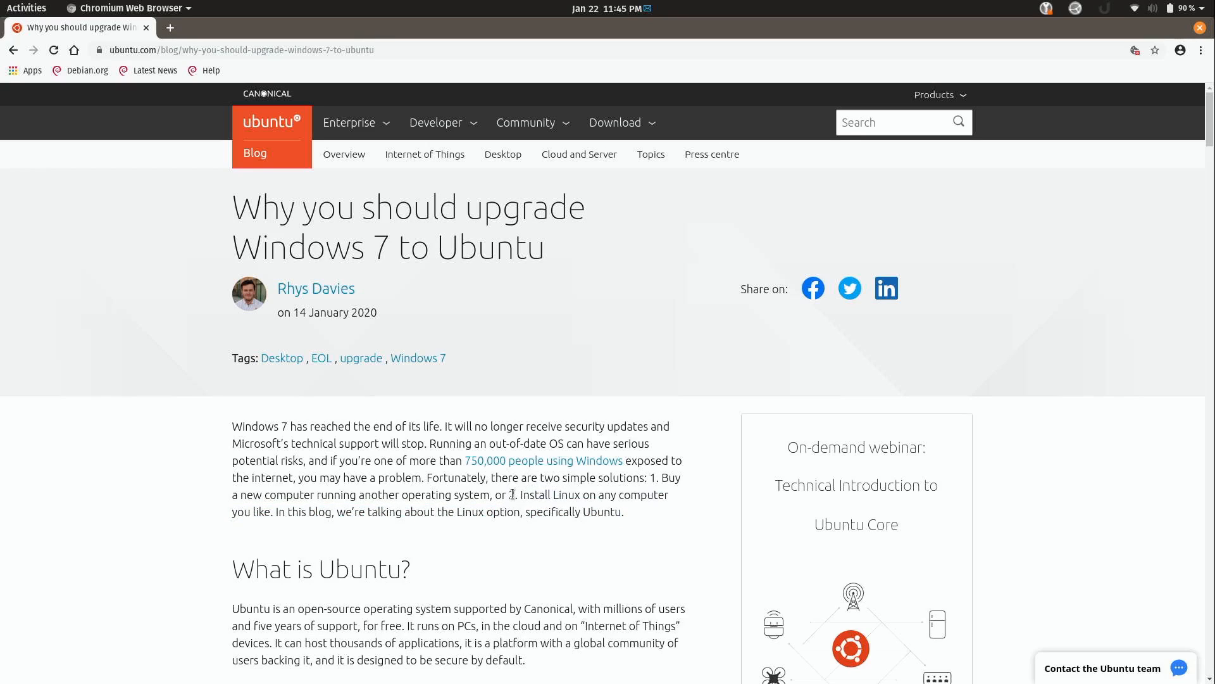
pyautogui.moveTo(527, 495); pyautogui.dragTo(267, 512)
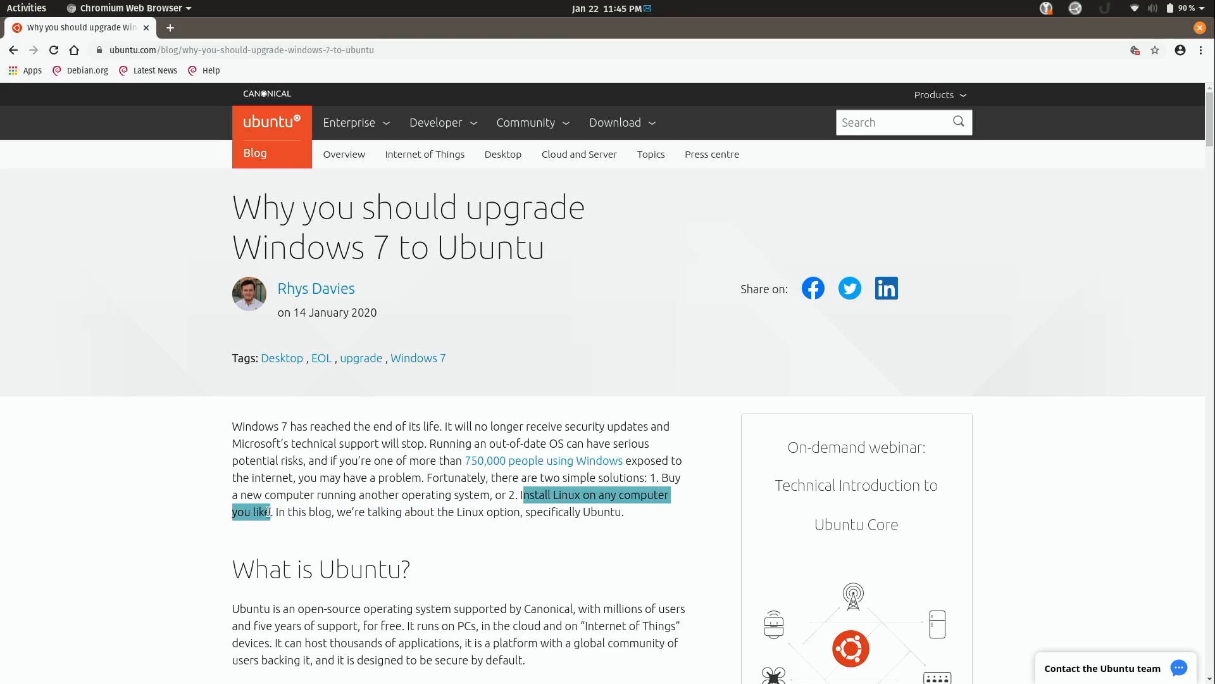